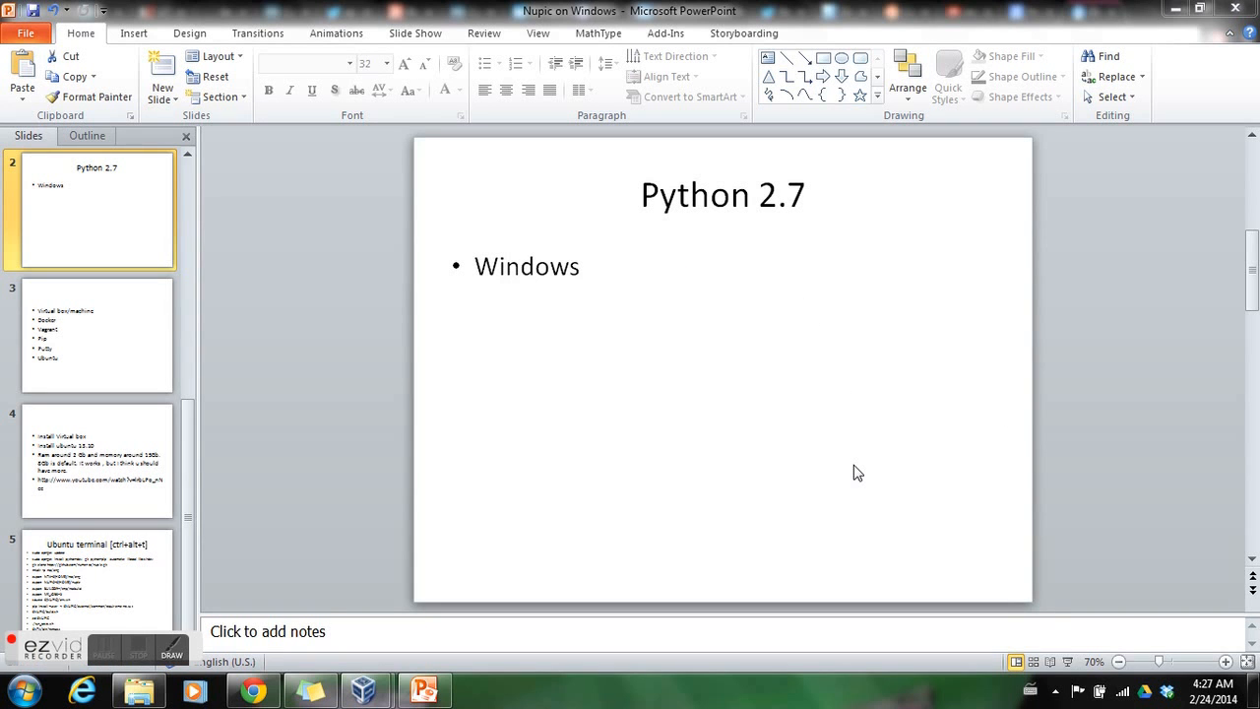
mouse_move(292, 257)
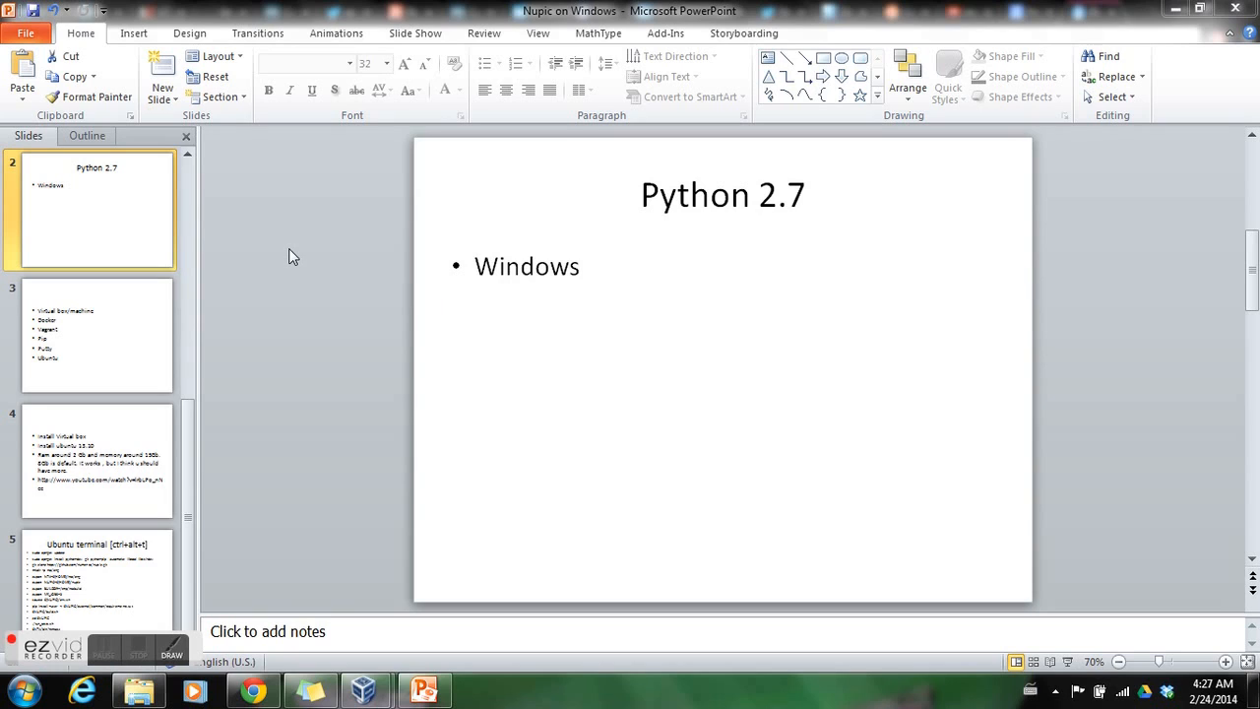